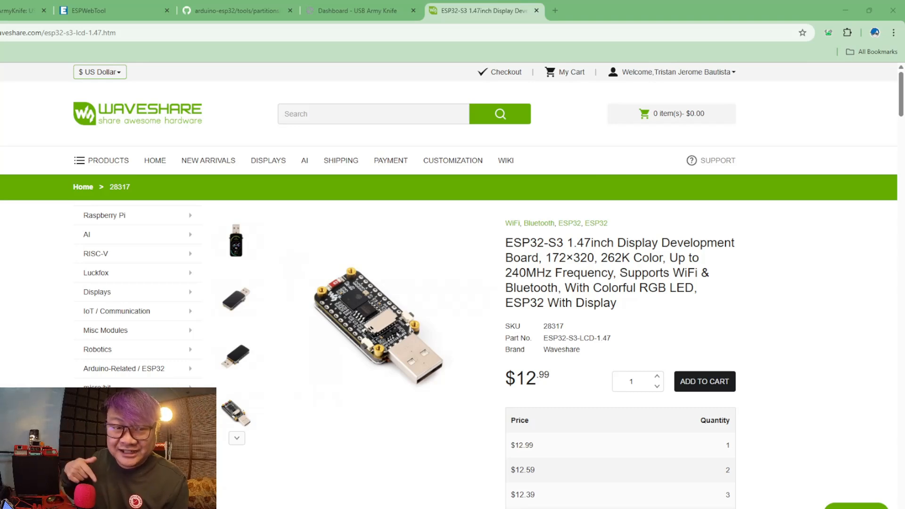
Step: Switch from the Waveshare product page to the USBArmyKnife GitHub repository tab
click(26, 10)
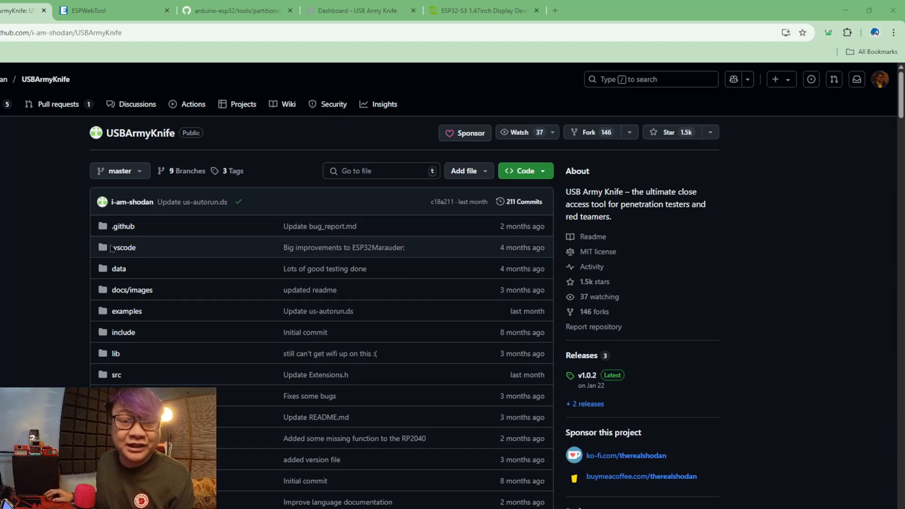
mouse_move(56, 288)
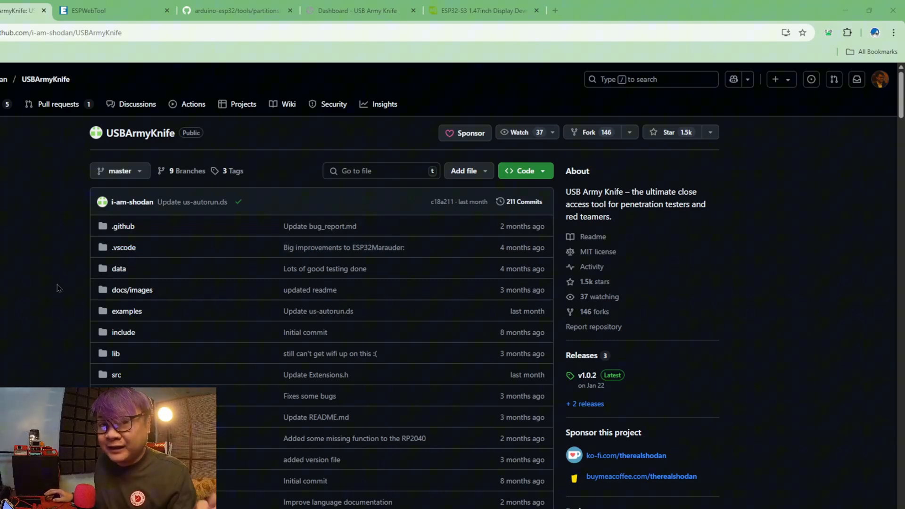
mouse_move(193, 160)
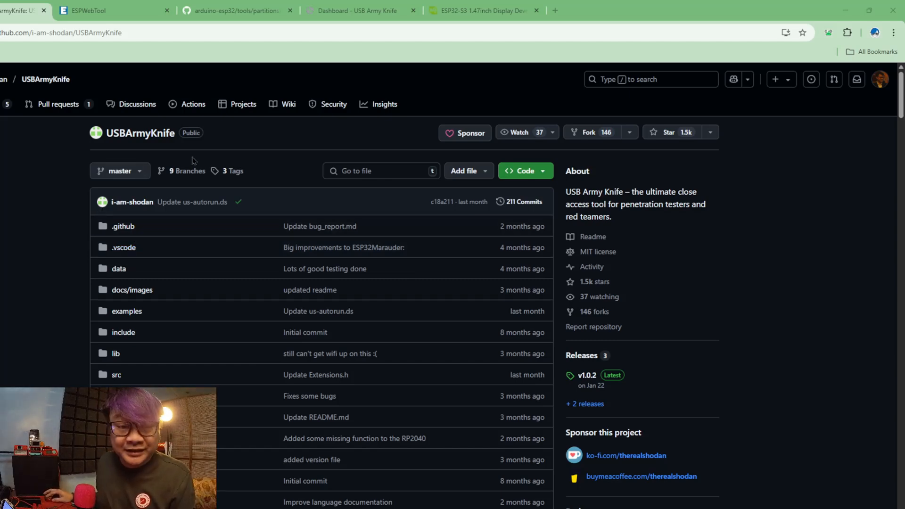
mouse_move(191, 113)
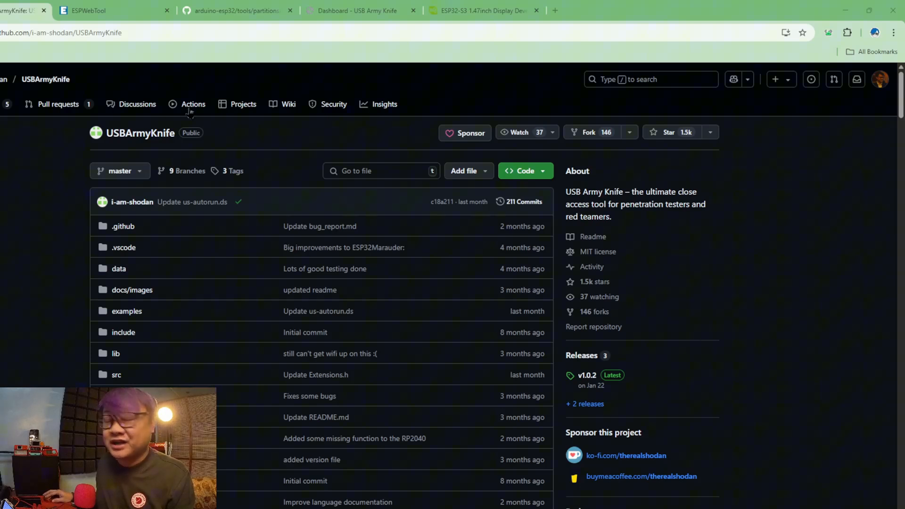
Step: Open the newest successful Actions run, #125, and scroll to its six firmware artifacts
click(193, 104)
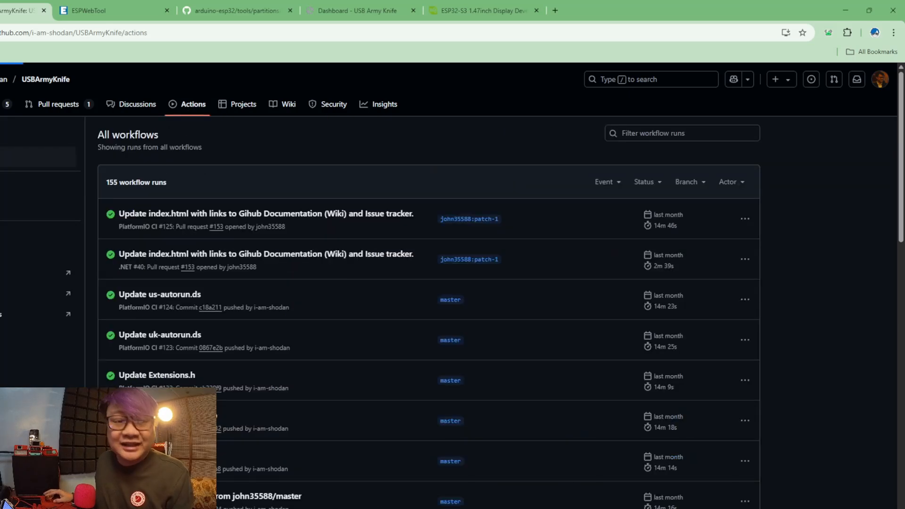
mouse_move(265, 214)
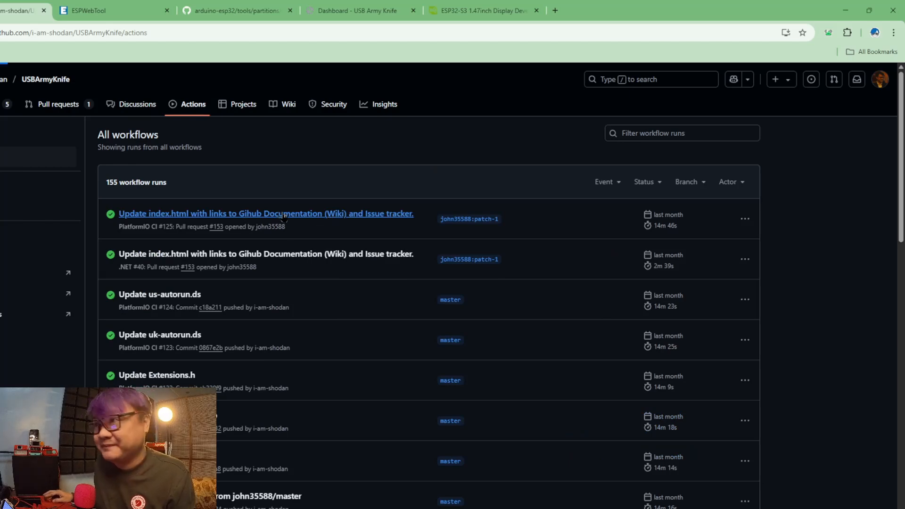
click(265, 214)
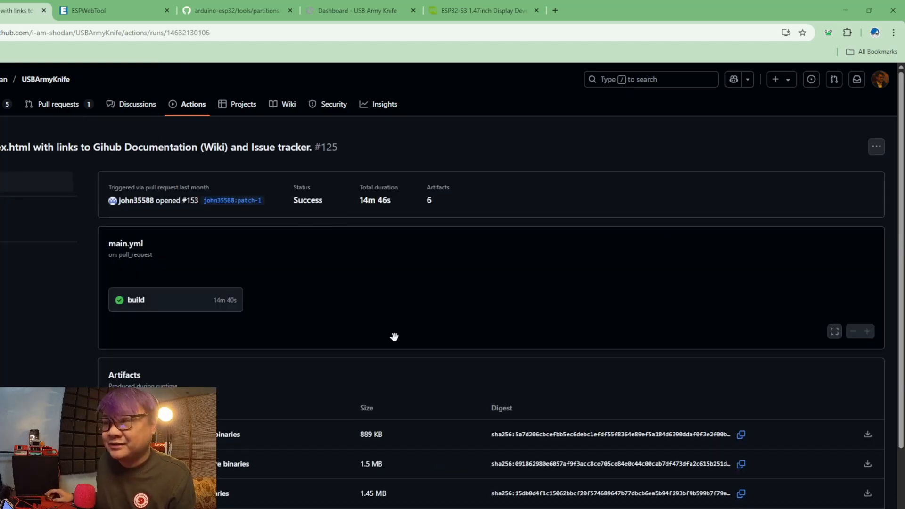
scroll(down, 3)
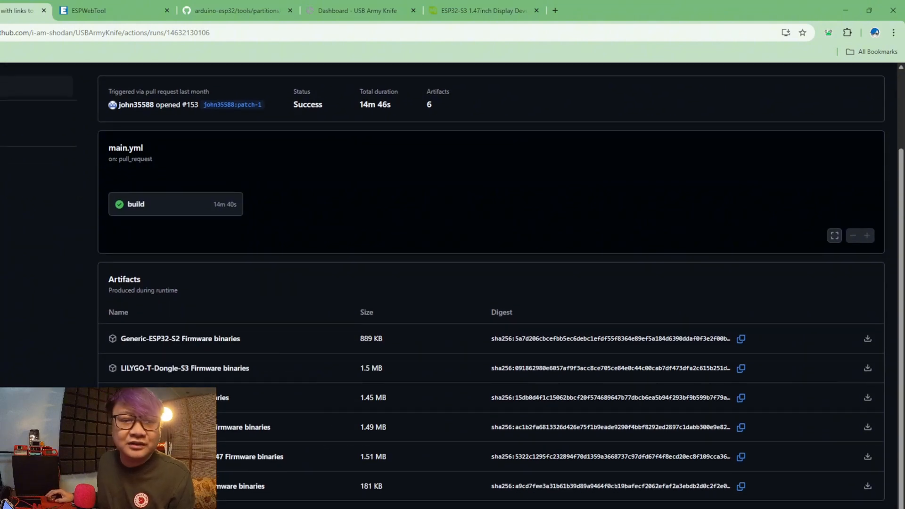
mouse_move(250, 466)
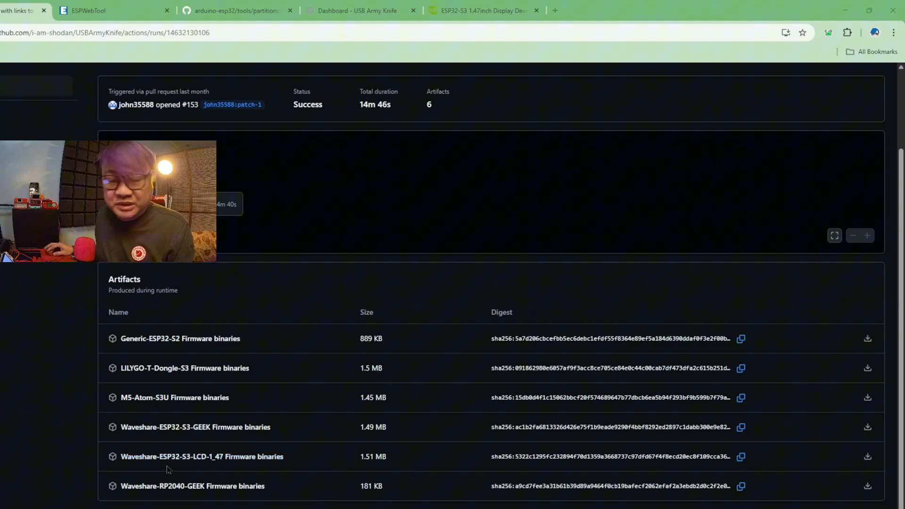
mouse_move(201, 473)
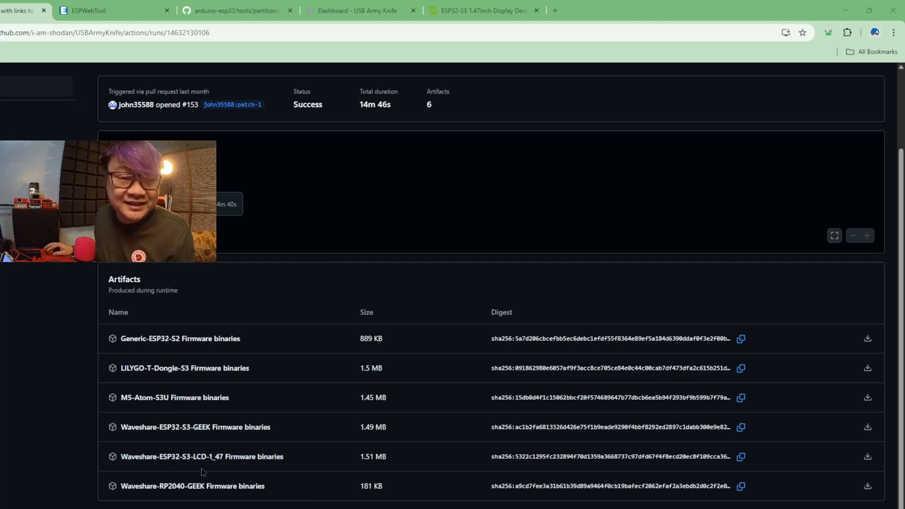
mouse_move(62, 462)
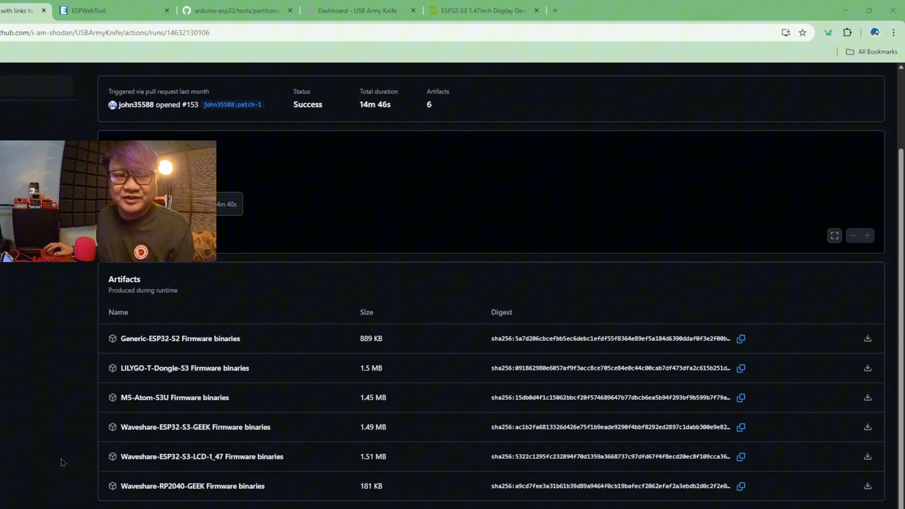
mouse_move(68, 310)
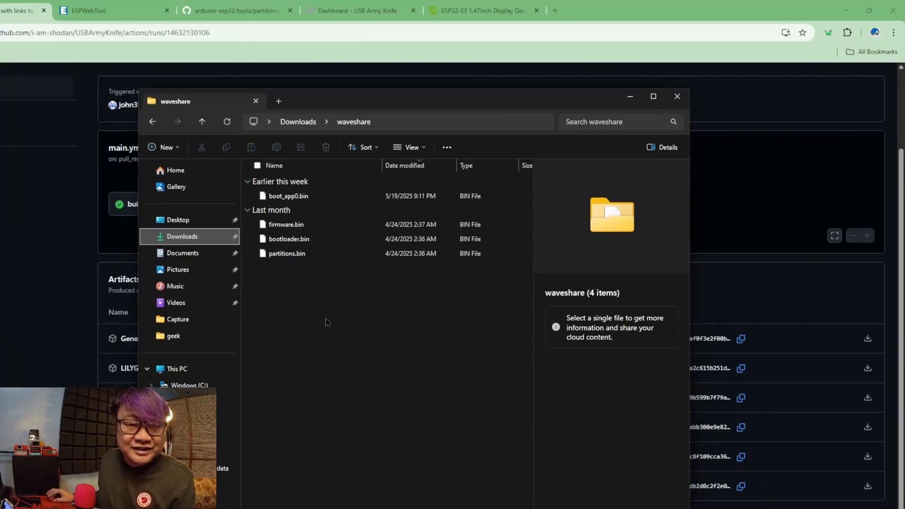
Step: Select partitions.bin in the Downloads waveshare folder
click(287, 253)
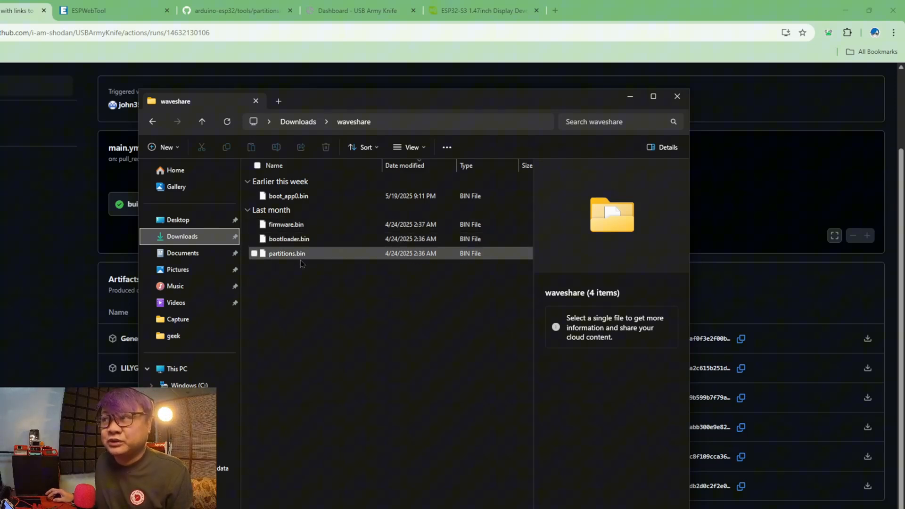
mouse_move(286, 254)
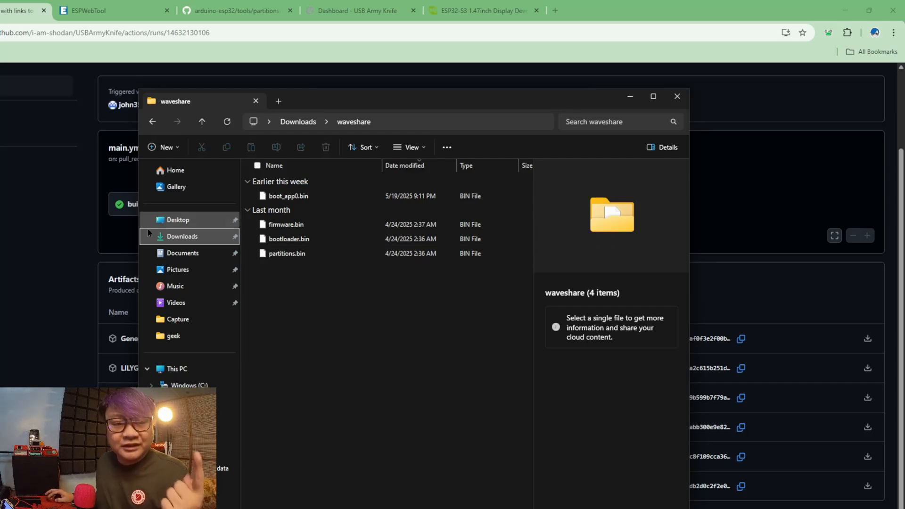
Step: Leave the build run page for the arduino-esp32 tools/partitions/boot_app0.bin file page
click(676, 97)
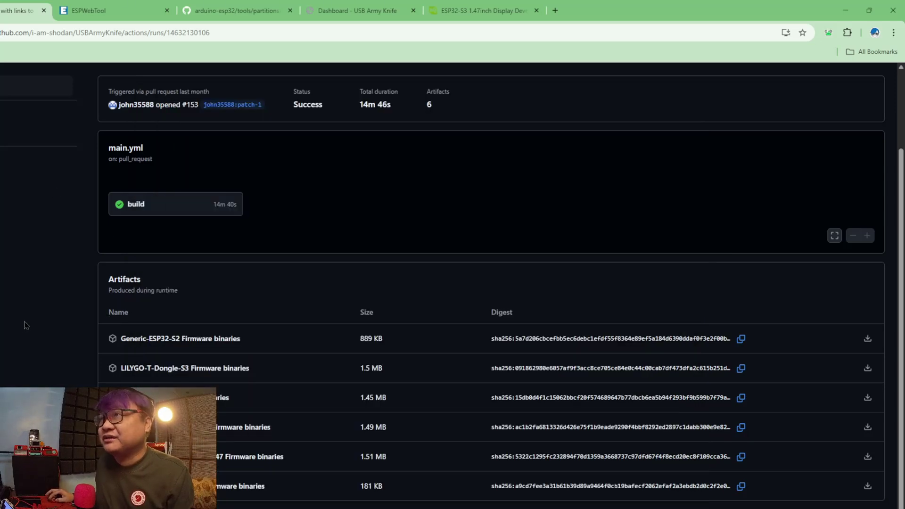
click(236, 10)
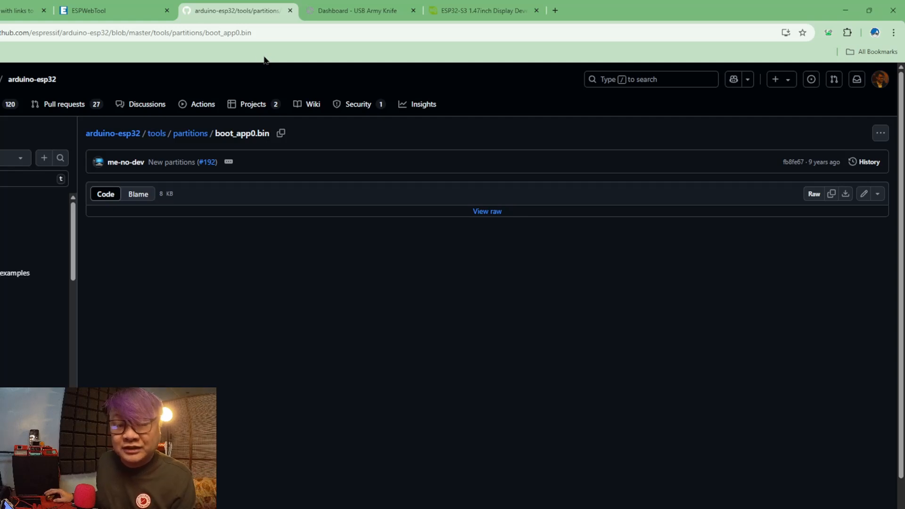
mouse_move(845, 194)
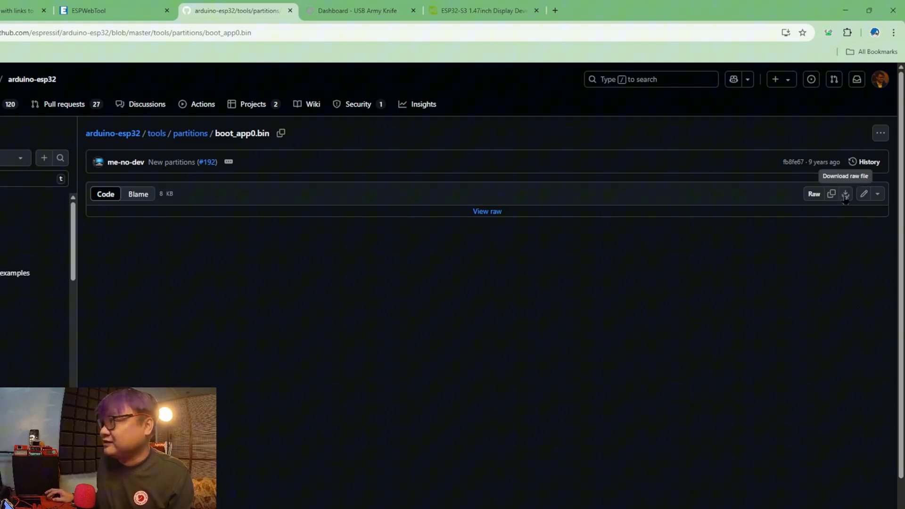
mouse_move(562, 326)
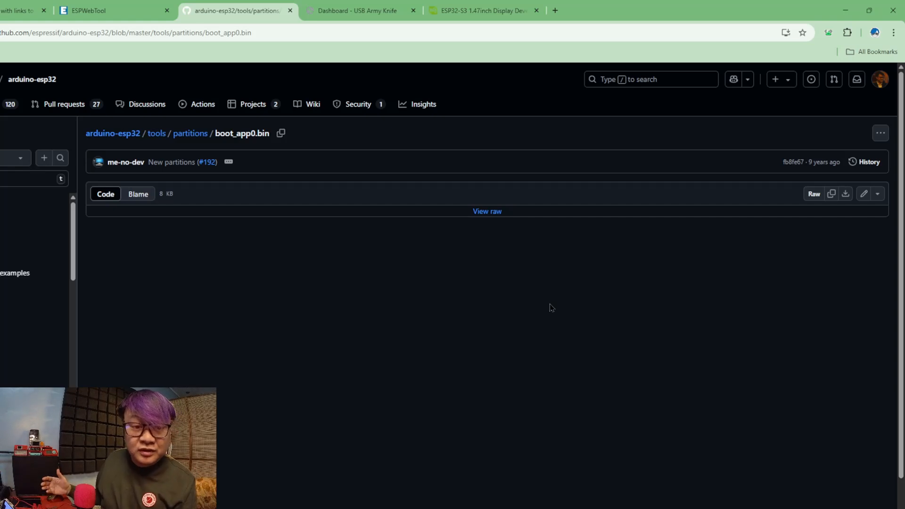
Step: Connect ESPWebTool to the board through the COM16 USB JTAG/serial port, detecting 16MB flash
click(110, 10)
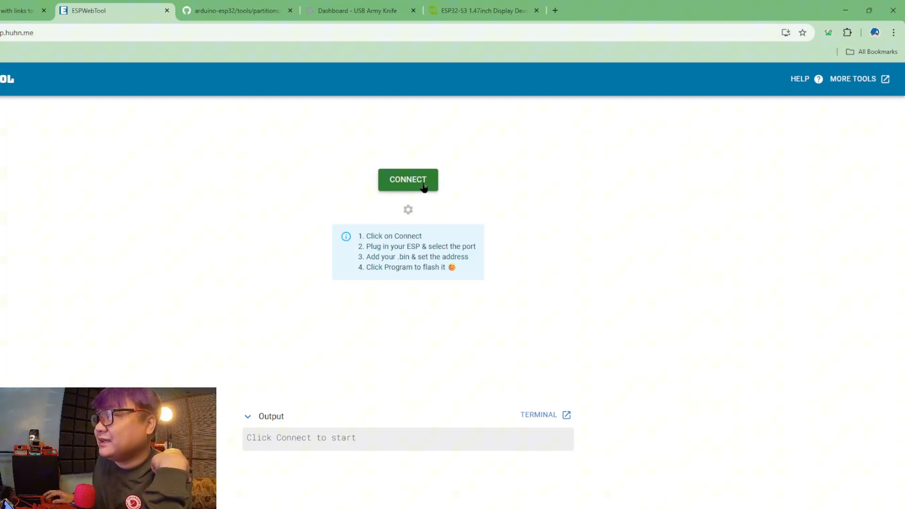
click(408, 180)
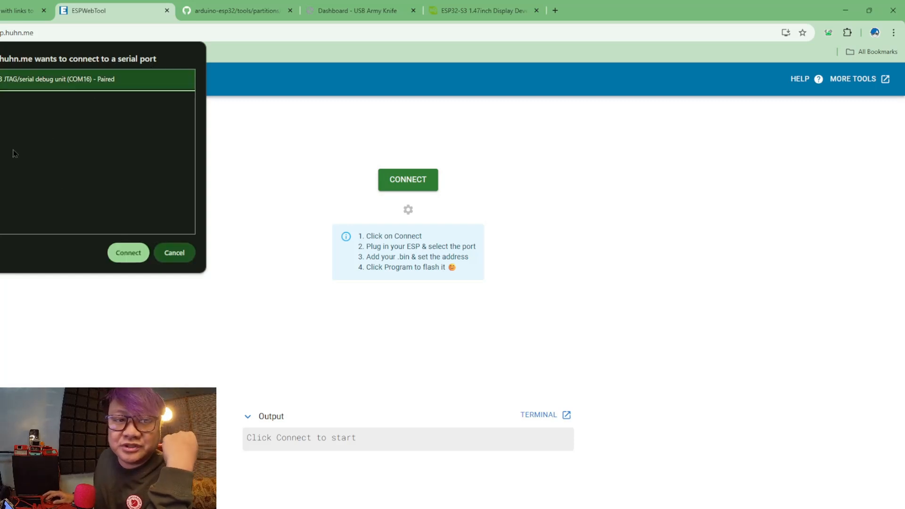
click(128, 252)
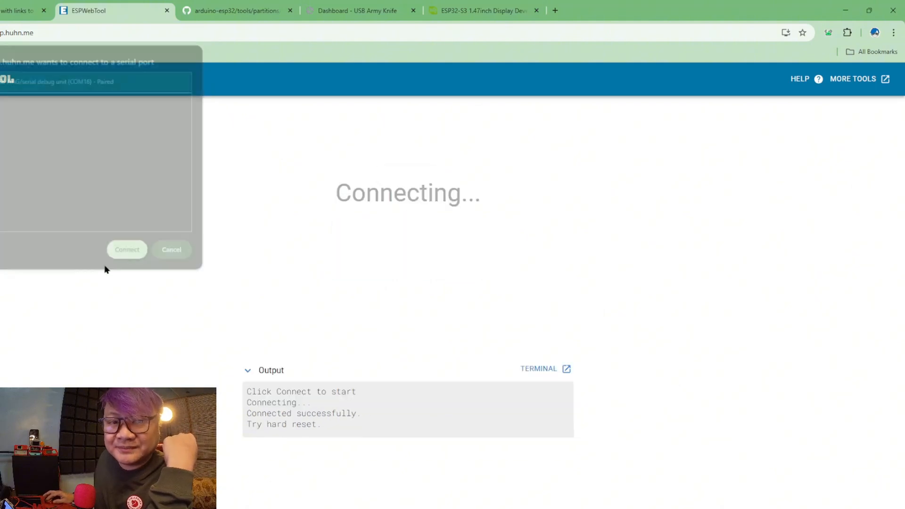
click(126, 249)
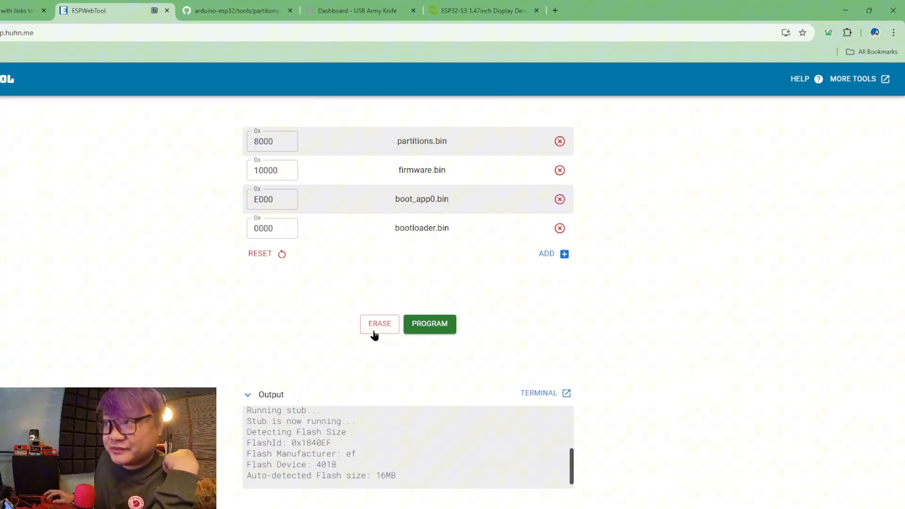
Step: Erase the ESP32-S3's whole flash memory, confirming the Are you sure? prompt
click(379, 324)
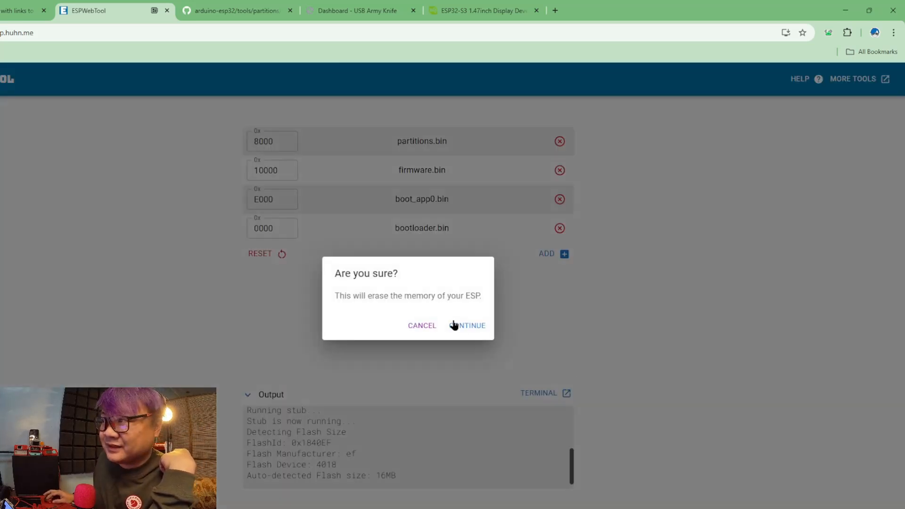
click(471, 324)
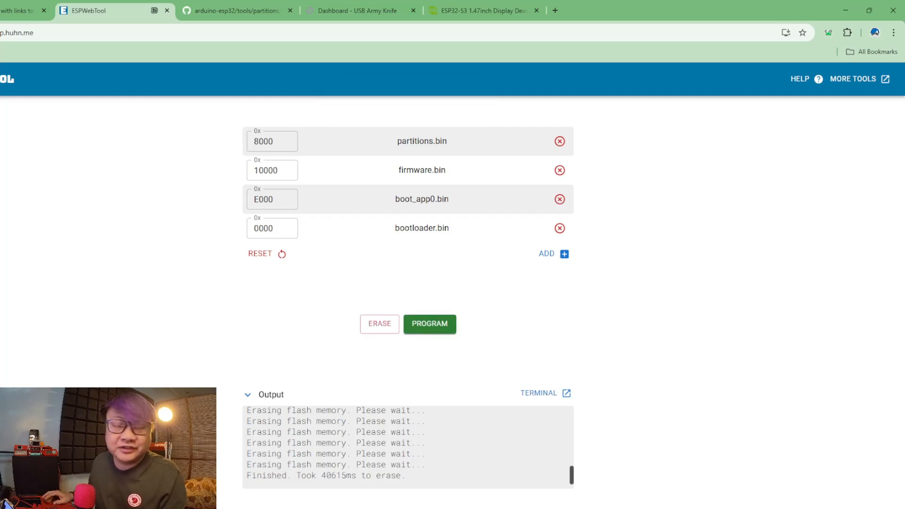
mouse_move(417, 181)
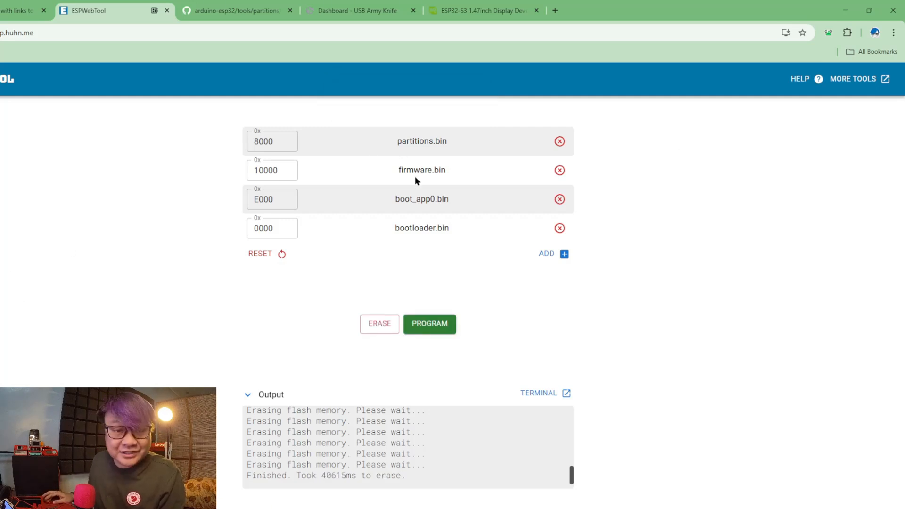
triple_click(271, 141)
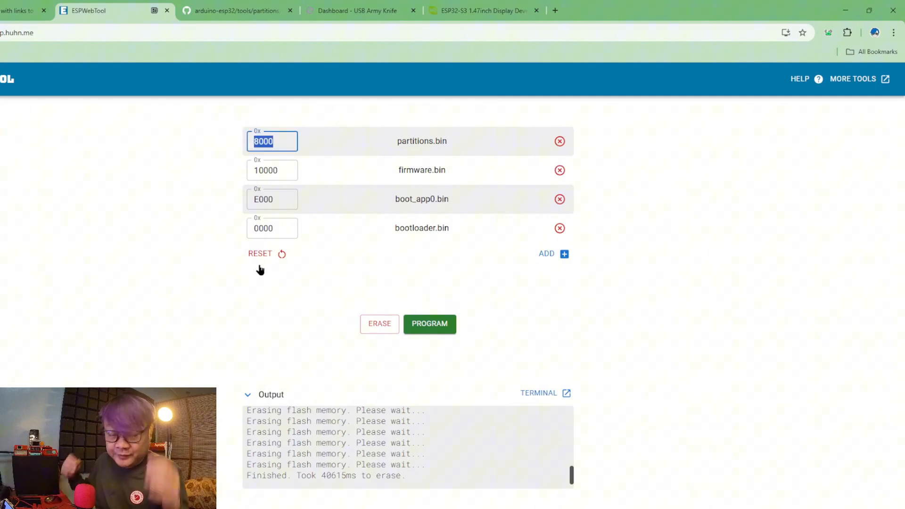
mouse_move(349, 209)
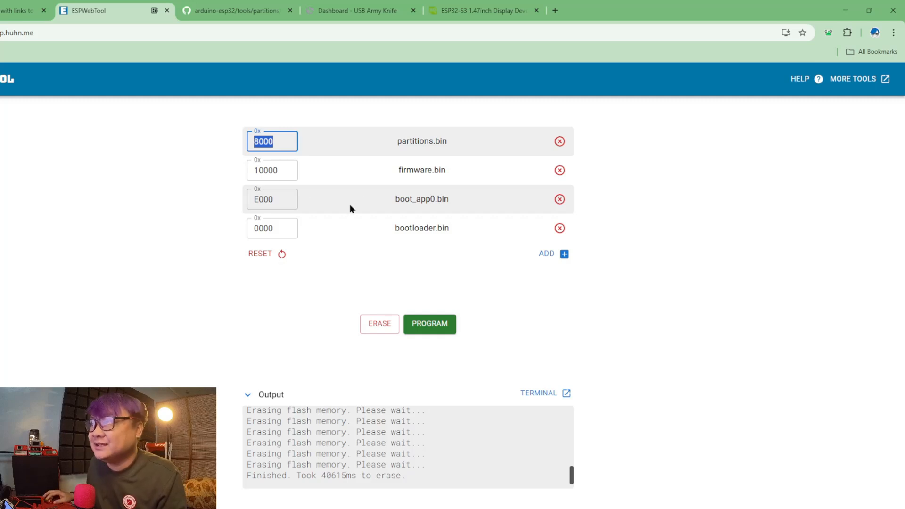
click(272, 140)
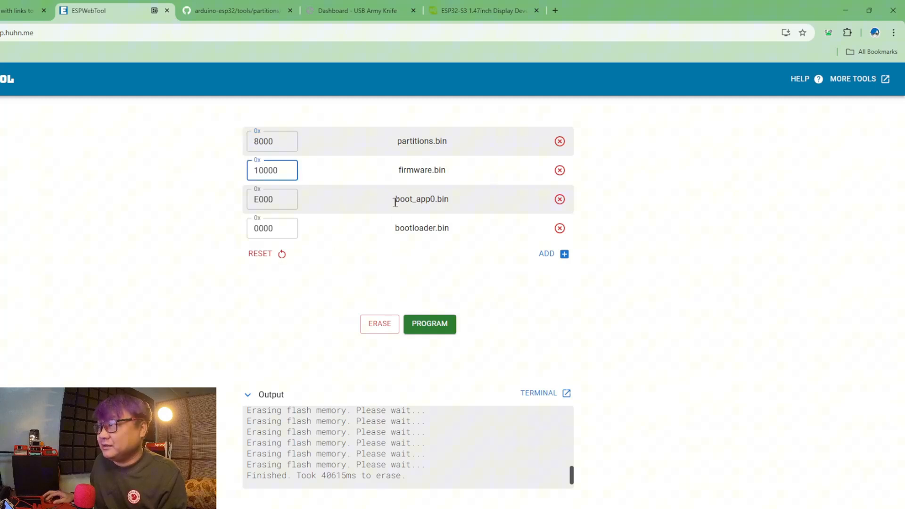
click(272, 199)
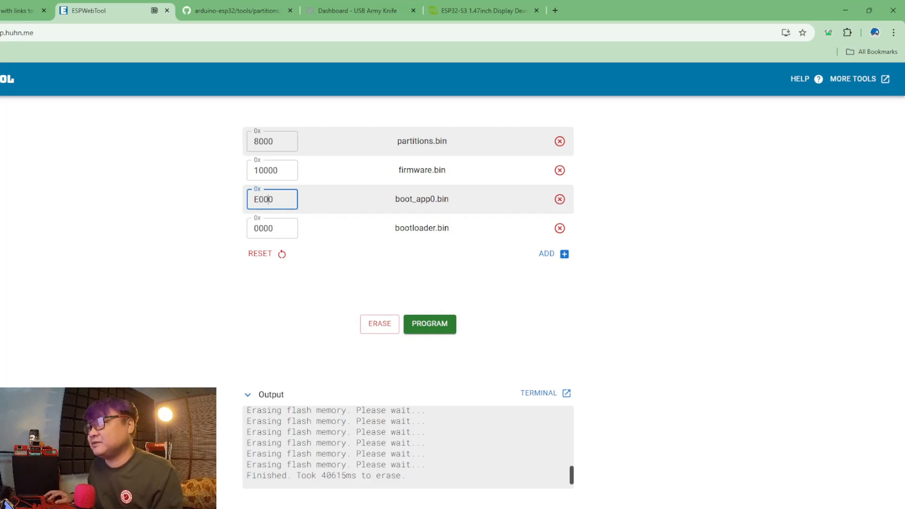
mouse_move(443, 336)
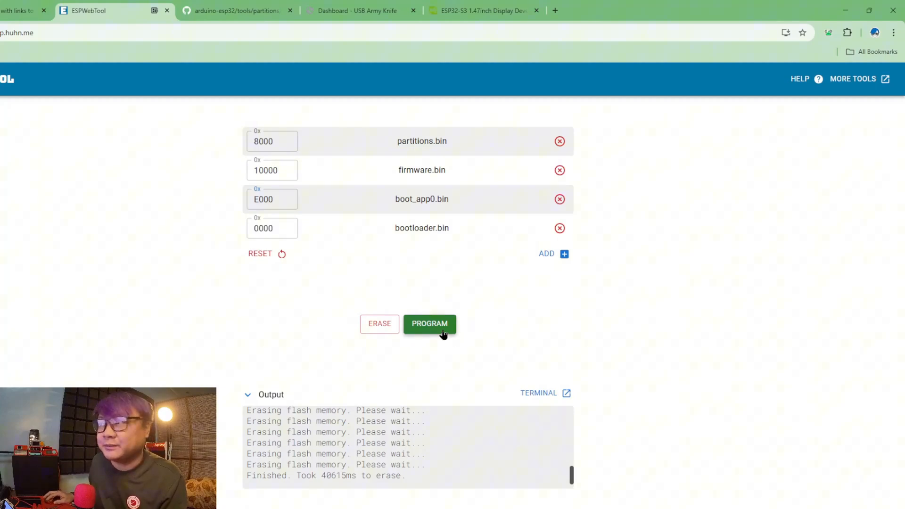
Step: Flash the four .bin files, confirming the firmware override, then bring up the dashboard
click(430, 323)
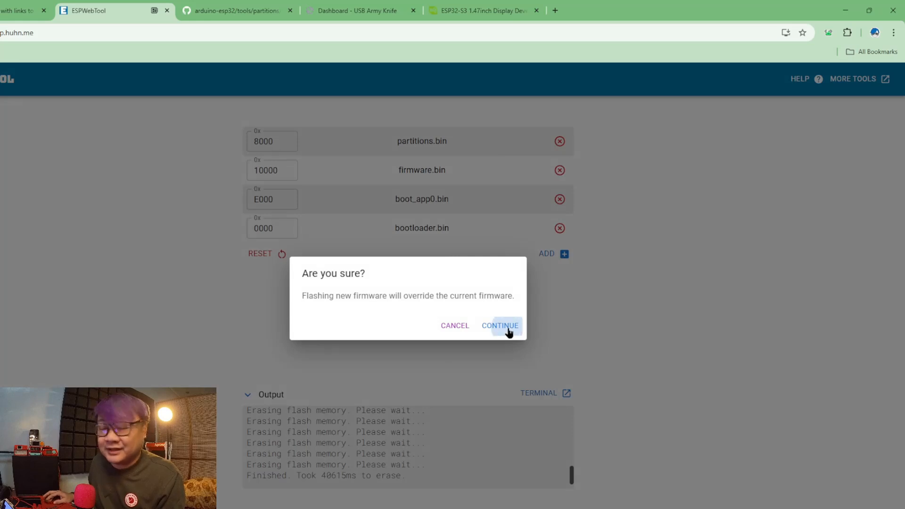
click(500, 325)
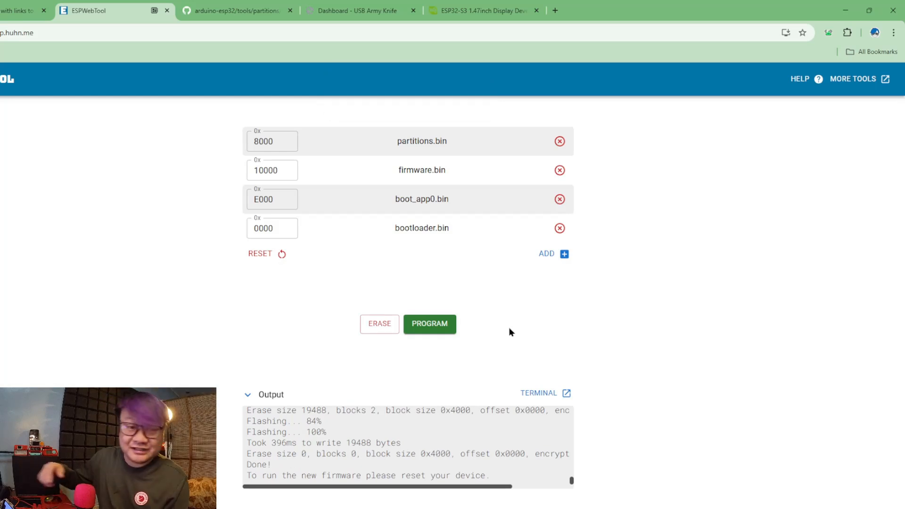
click(360, 10)
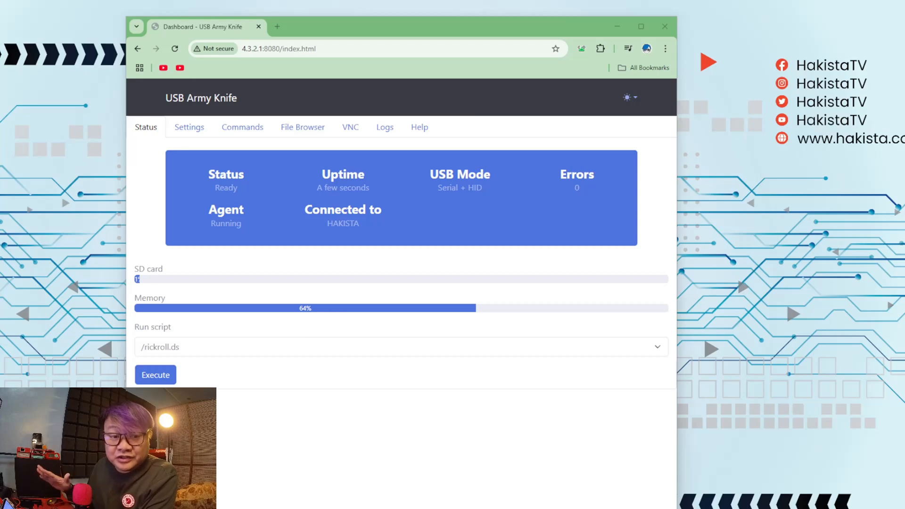
mouse_move(715, 276)
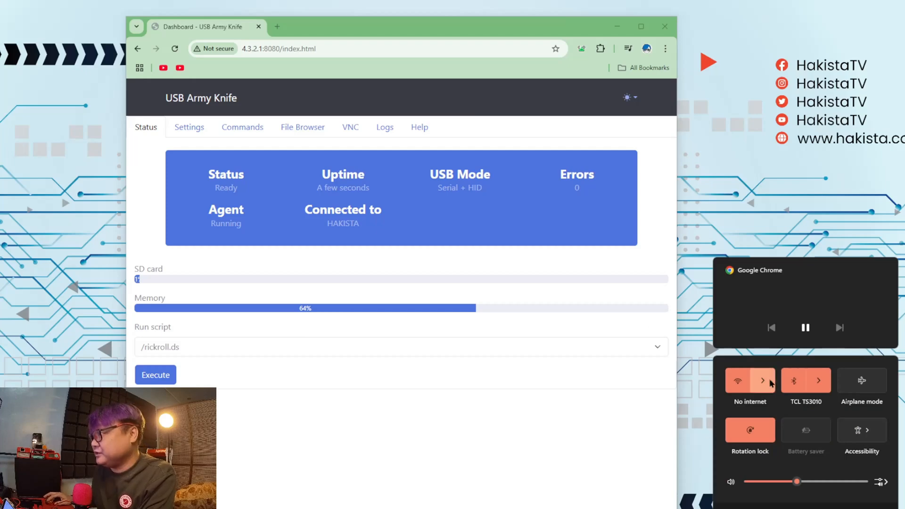
Step: Expand the Windows Wi-Fi list showing the joined IPhone14 network
click(762, 380)
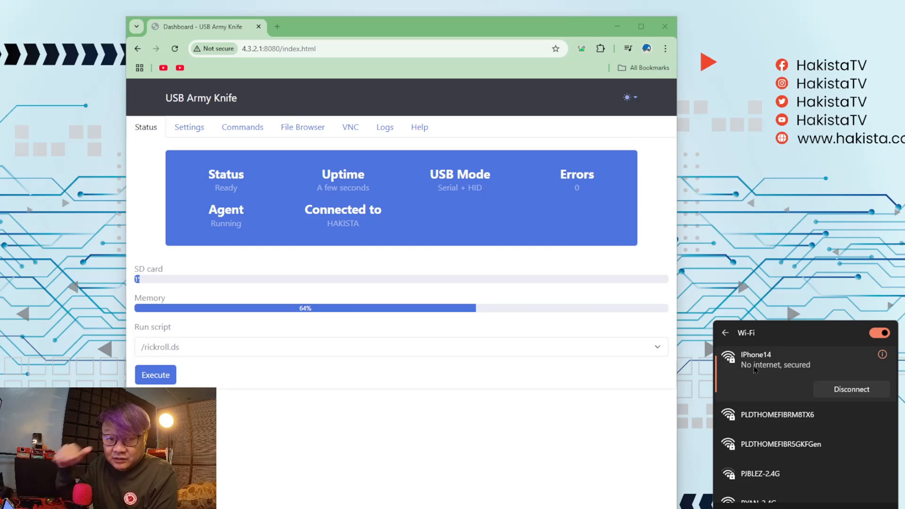
mouse_move(244, 74)
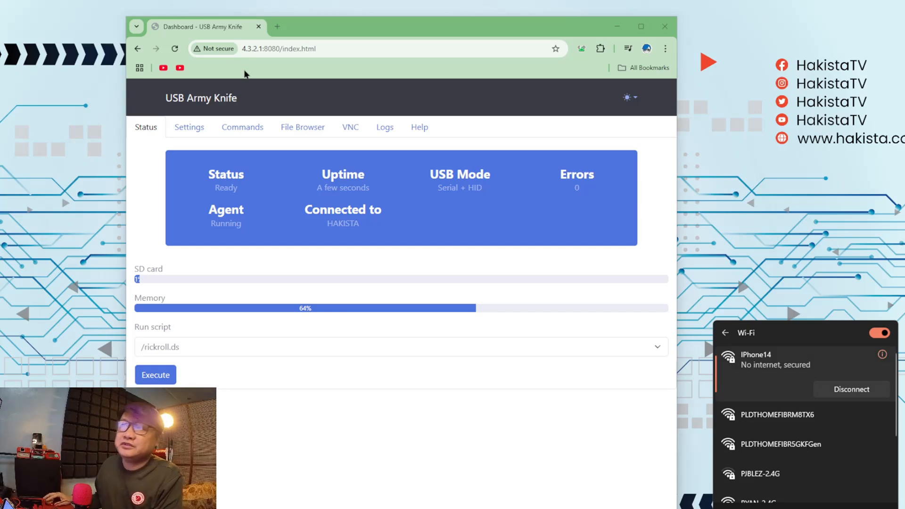
mouse_move(149, 239)
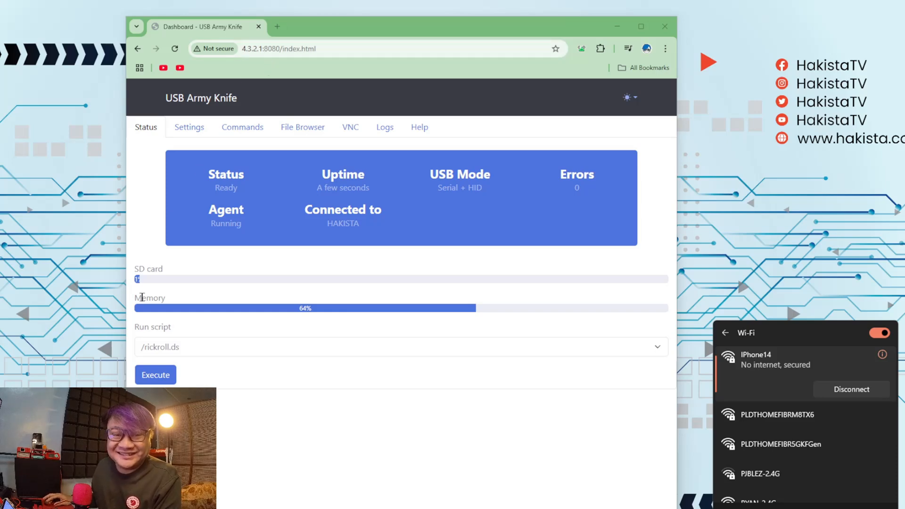
mouse_move(241, 196)
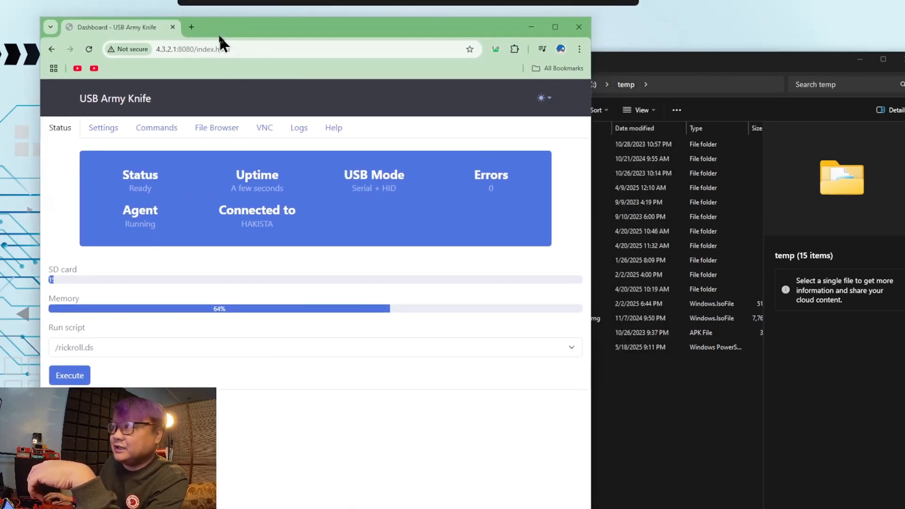
Step: Enter the agent command mkdir c:\temp\hakista in the dashboard's Commands section
click(509, 331)
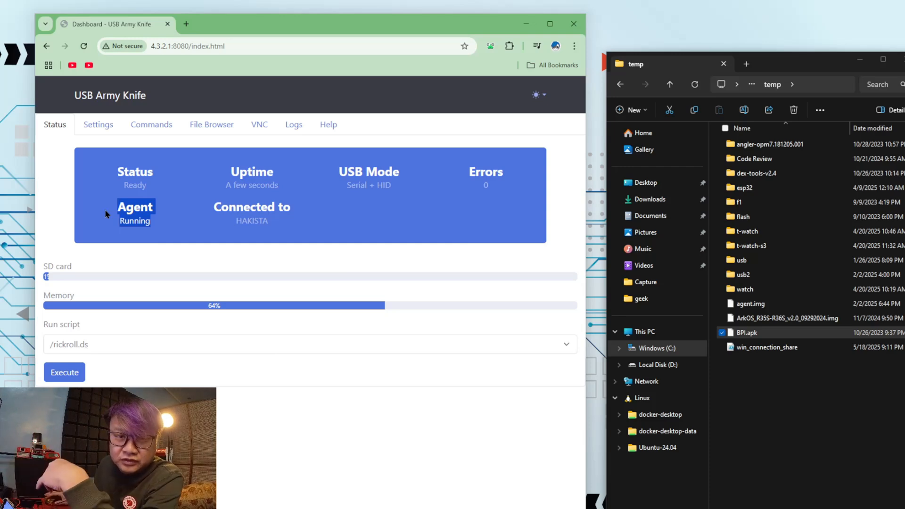
mouse_move(151, 127)
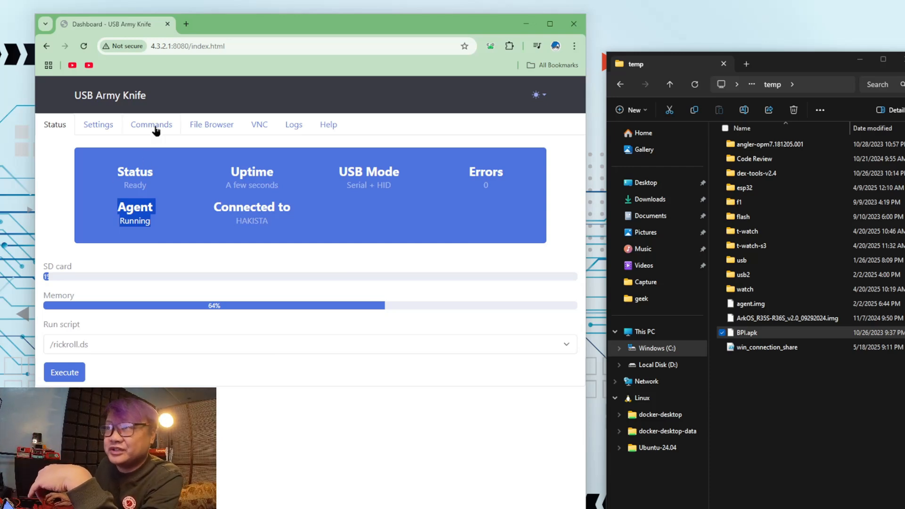
click(151, 124)
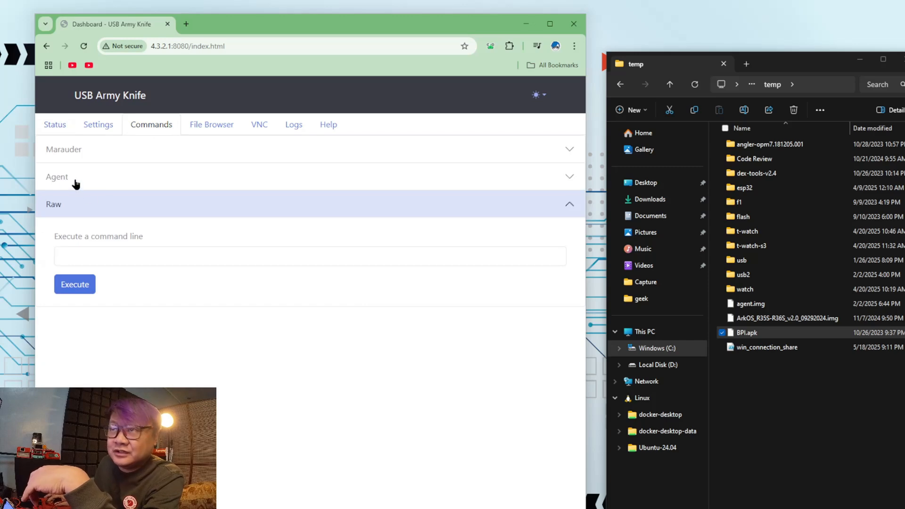
click(56, 177)
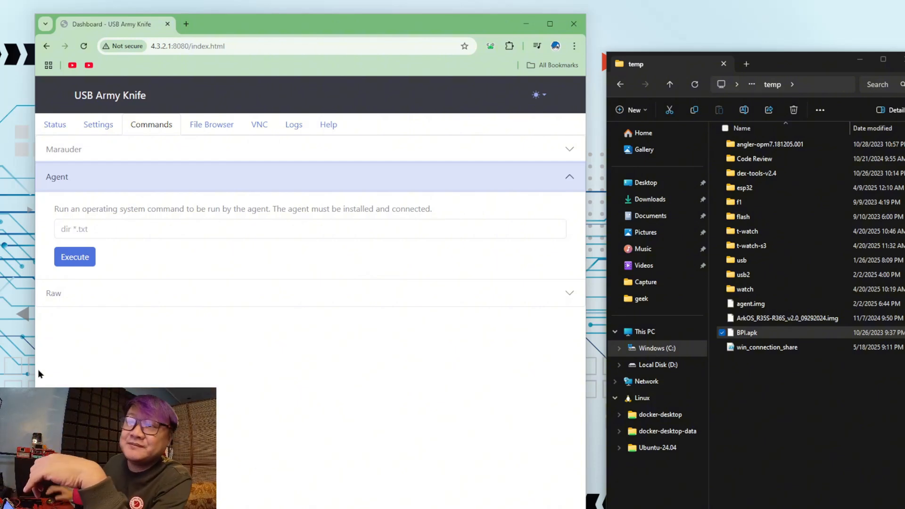
text(mkdir c:\temp\hakista)
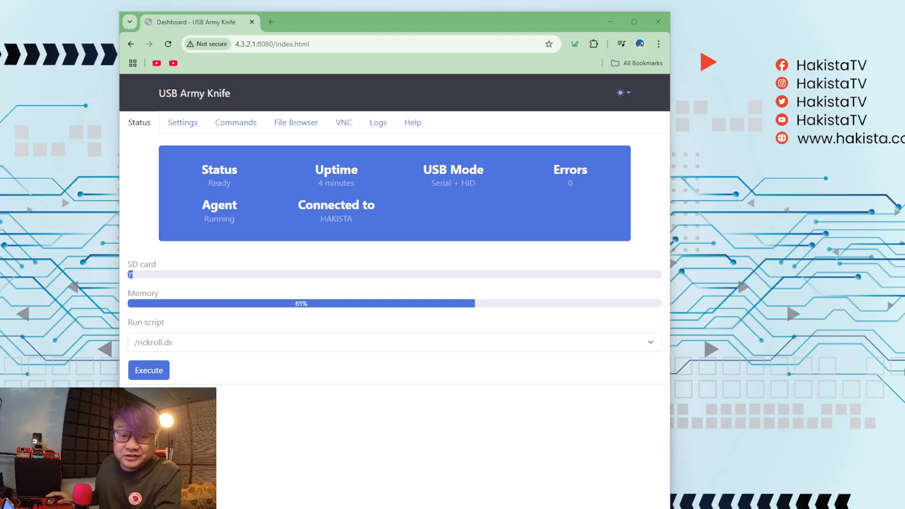
mouse_move(179, 119)
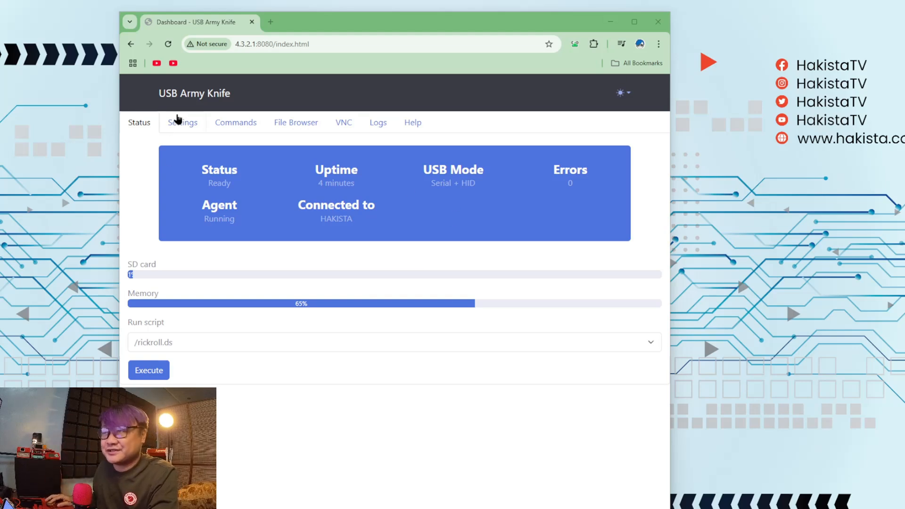
Step: Set the wifi-ap setting to 'HakistaTV Free Wifi' and save it
click(182, 122)
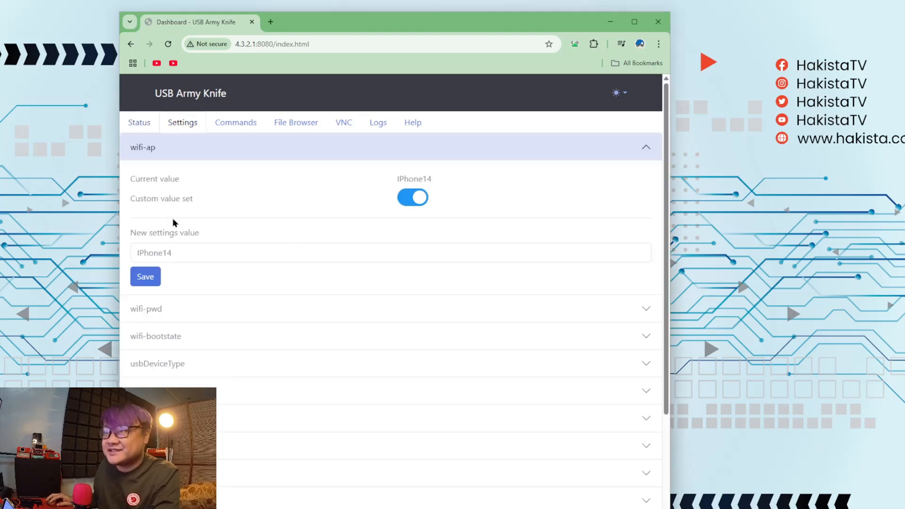
mouse_move(176, 169)
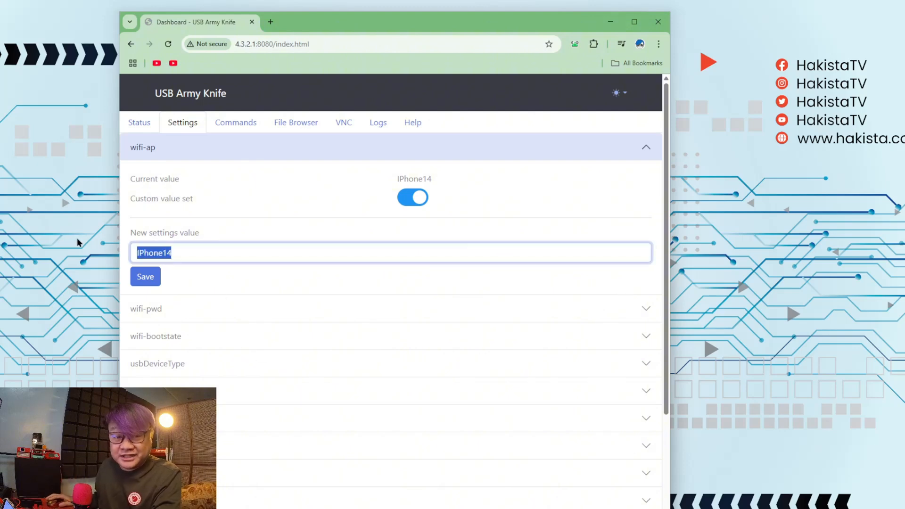
text(Hak)
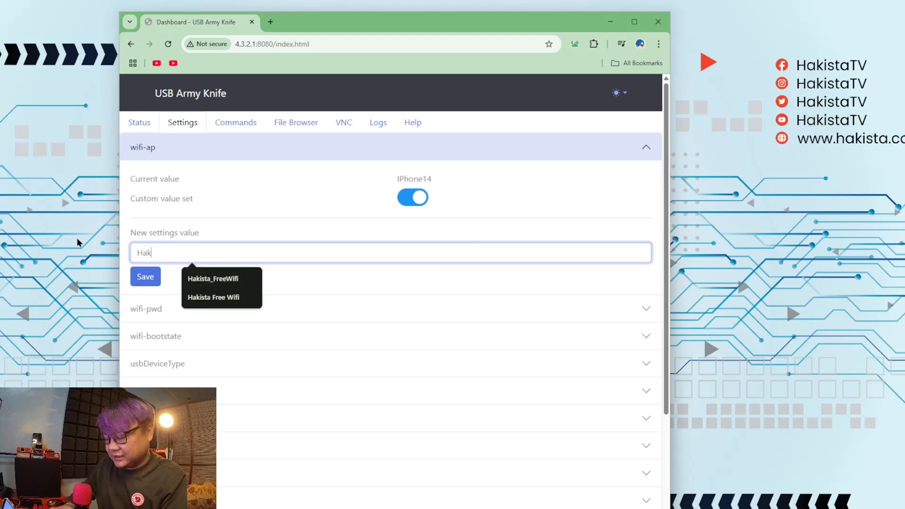
text(istaTV Free)
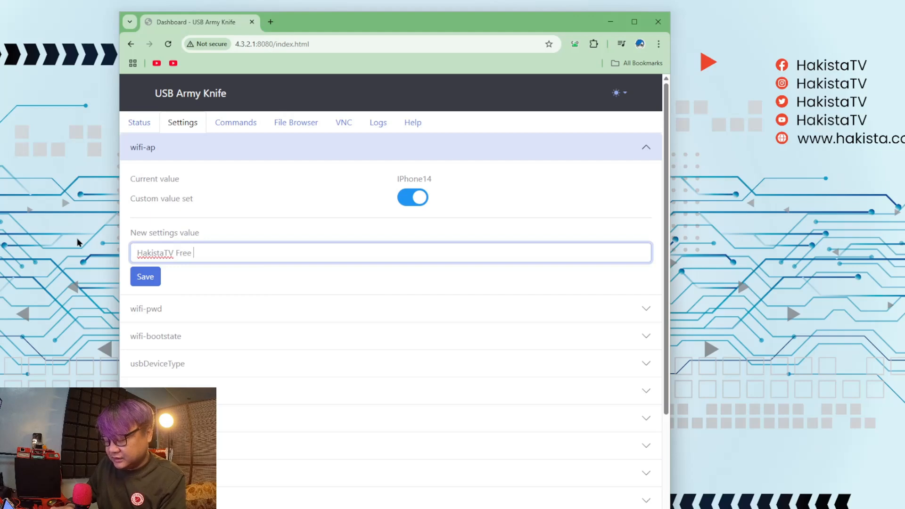
text(Wifi)
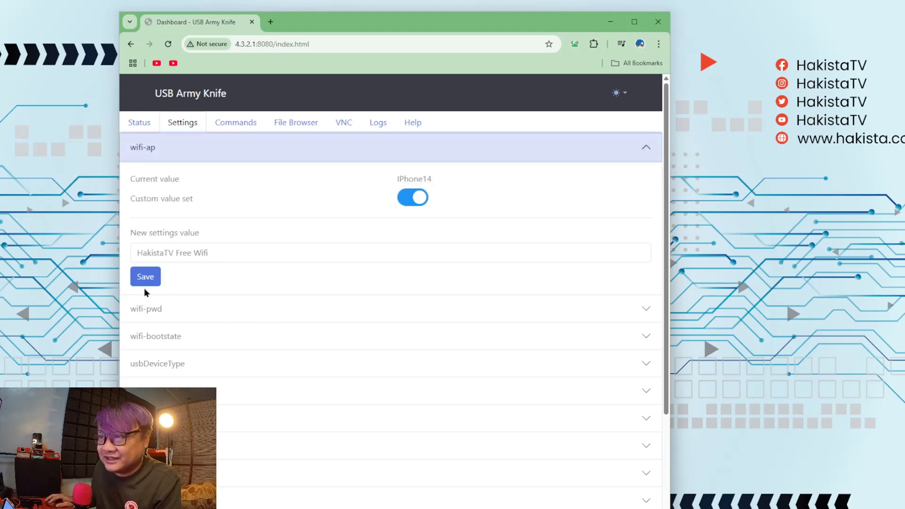
click(145, 277)
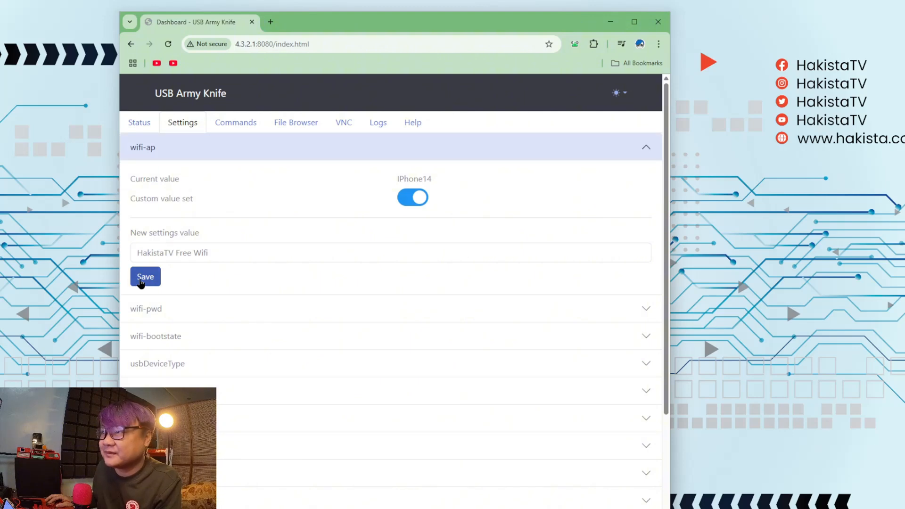
click(139, 121)
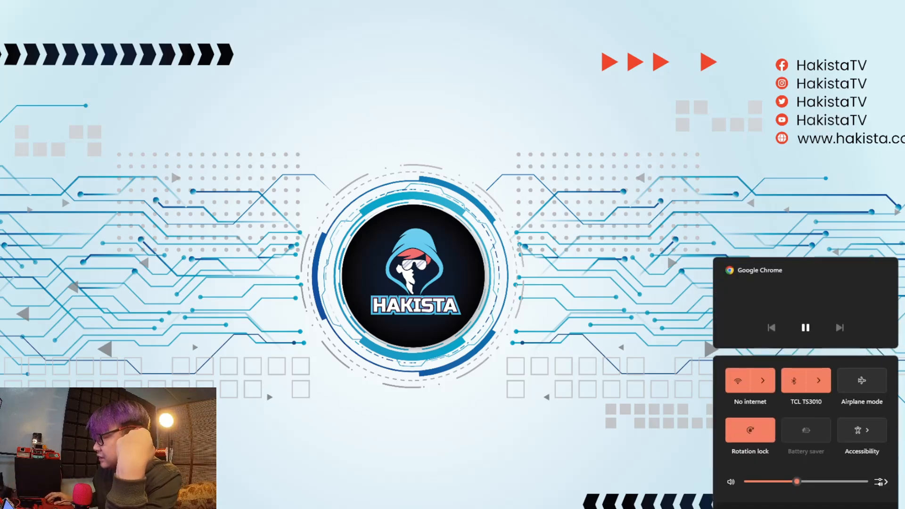
Step: Connect to the HakistaTV Free Wifi network and submit its security key
click(767, 380)
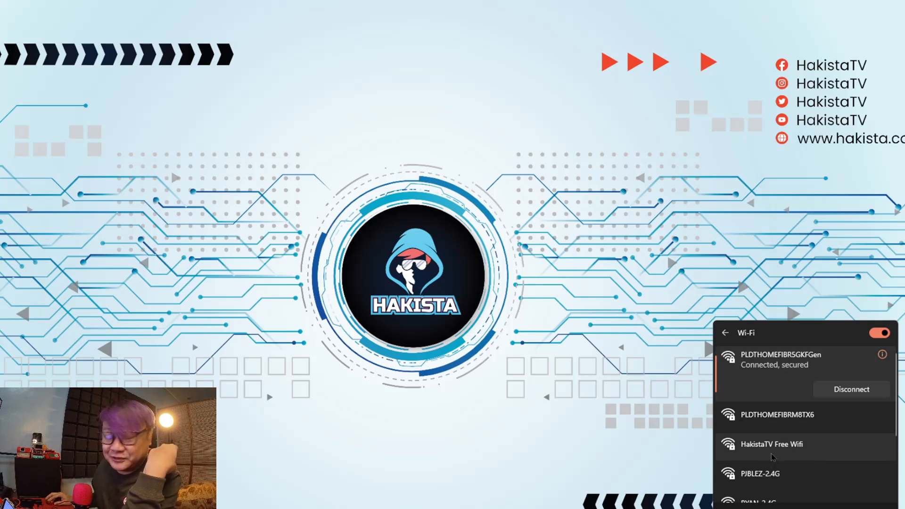
click(769, 444)
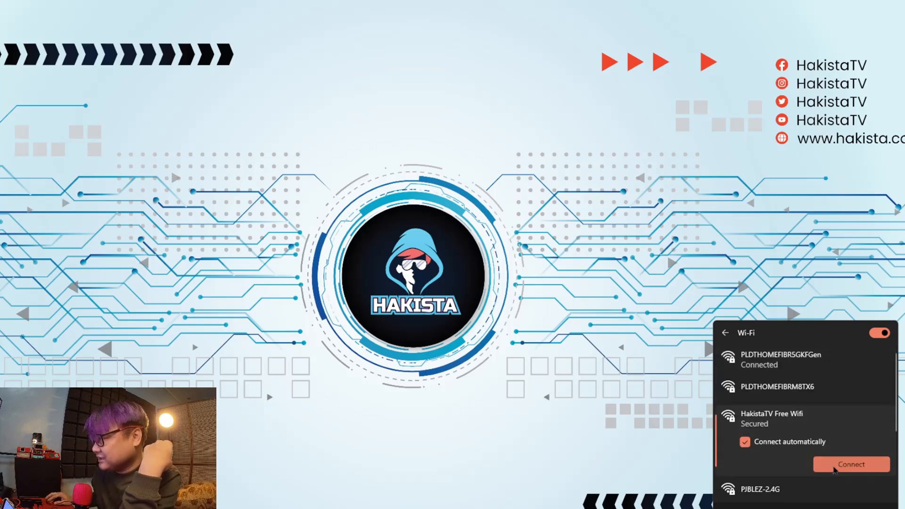
click(850, 464)
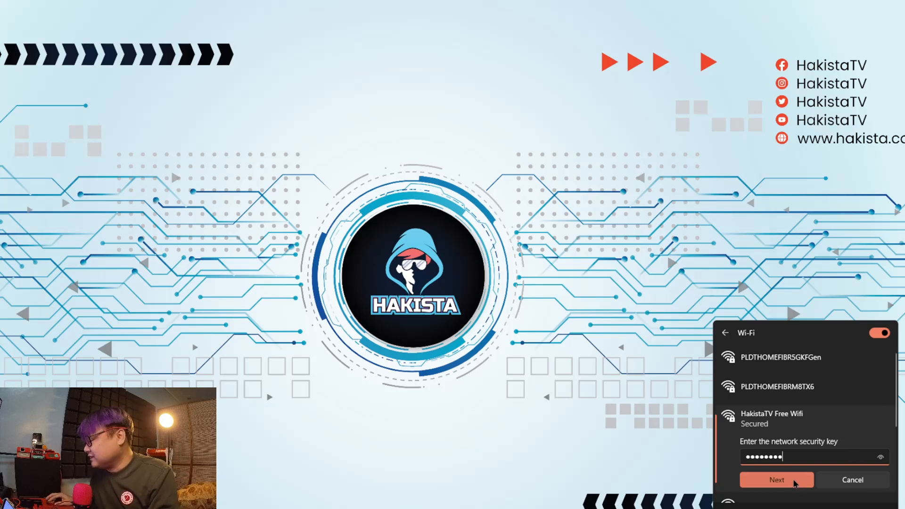
click(776, 479)
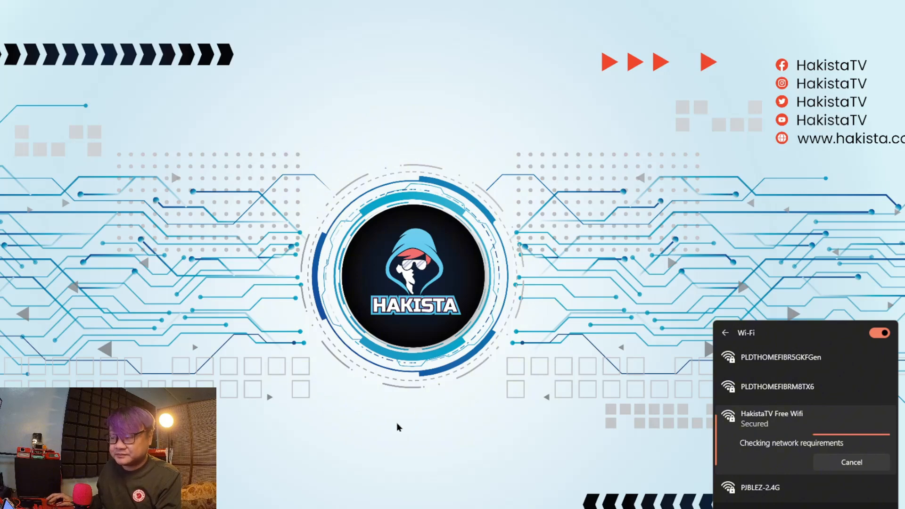
mouse_move(517, 357)
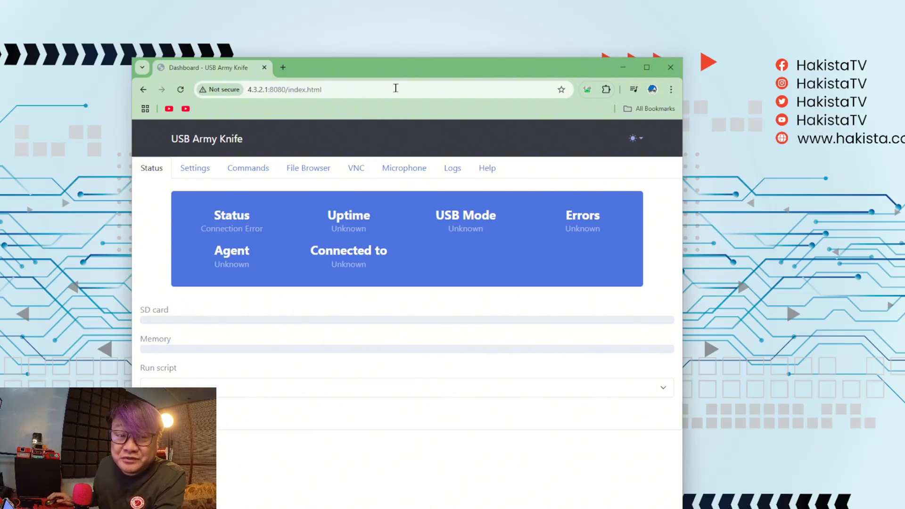
mouse_move(373, 465)
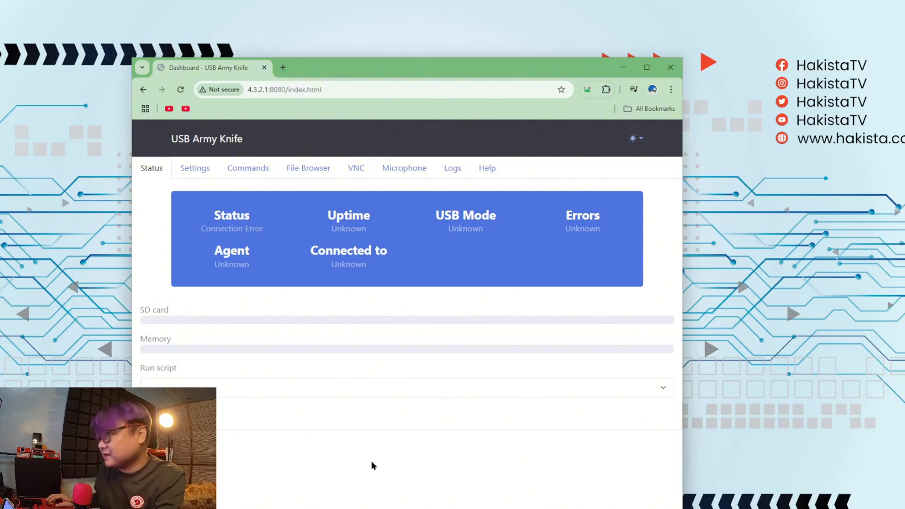
mouse_move(364, 470)
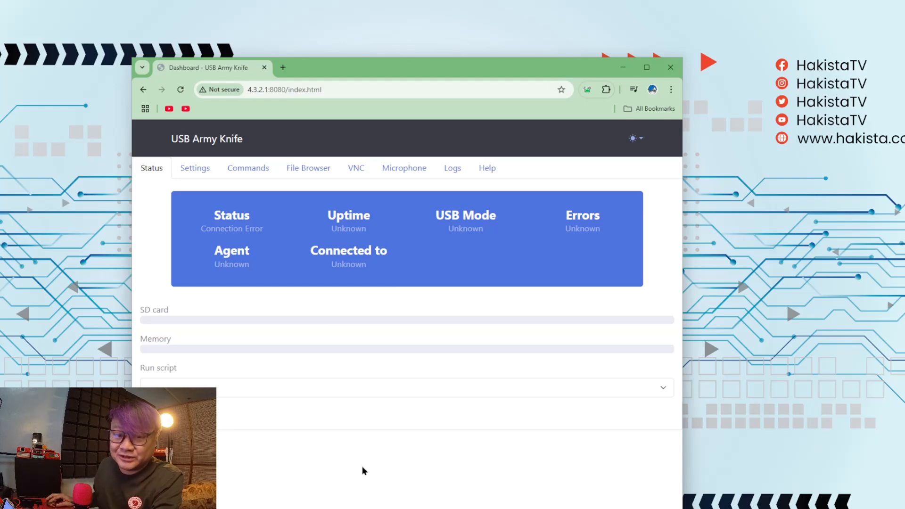